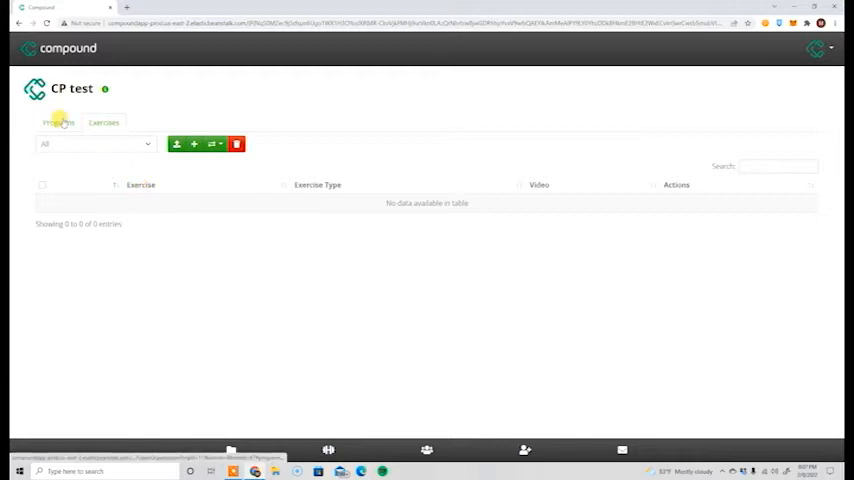
# Go to the Programs list to reach the test program
pyautogui.click(57, 122)
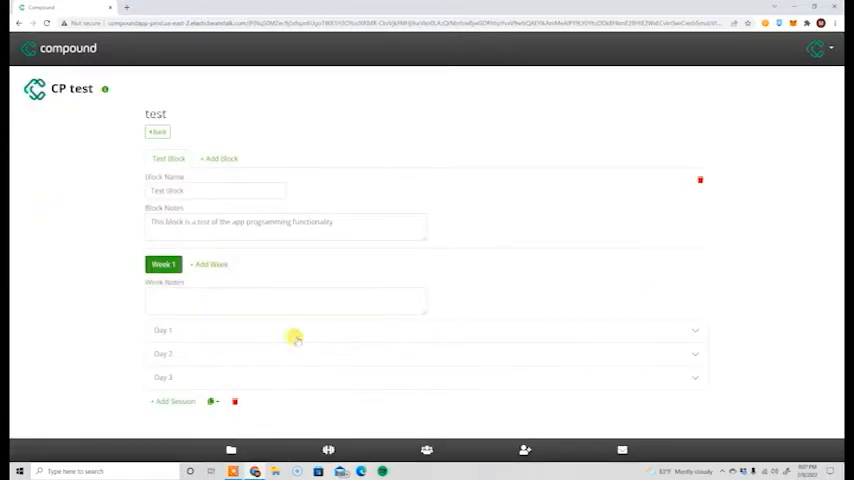
# Expand Day 1, fill the squat row, then add a bench press row with tempo and load 135
pyautogui.click(300, 330)
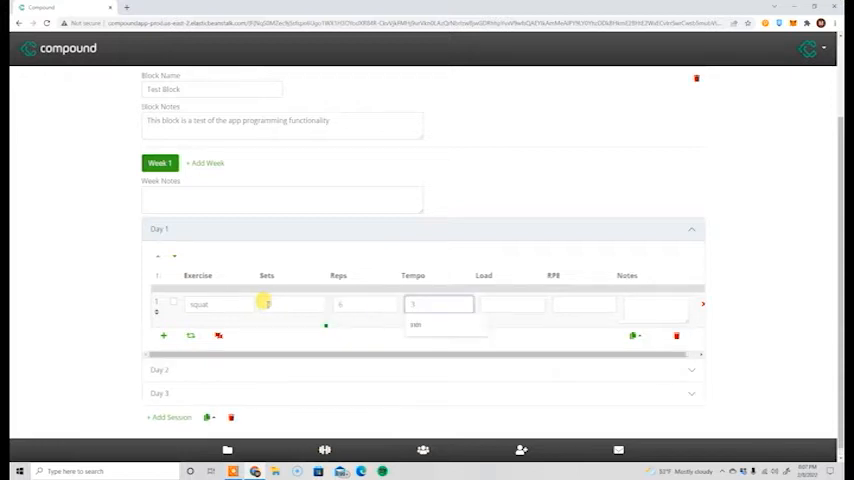
pyautogui.click(517, 304)
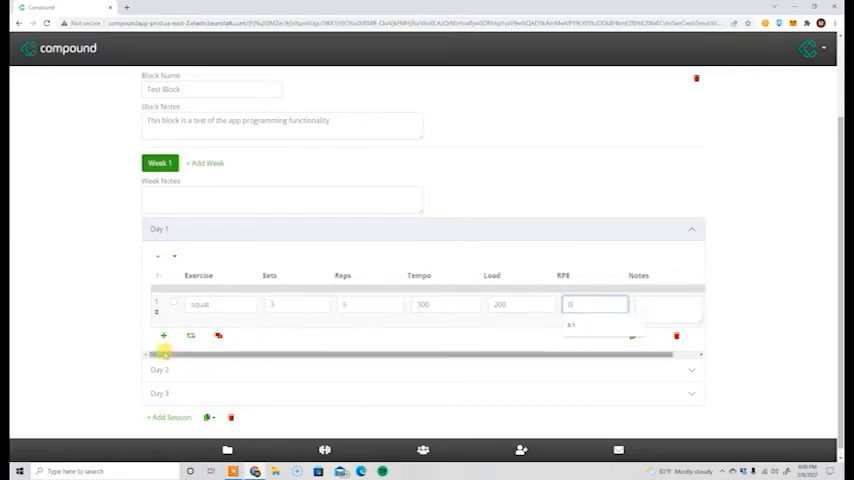
pyautogui.click(163, 335)
pyautogui.write('15')
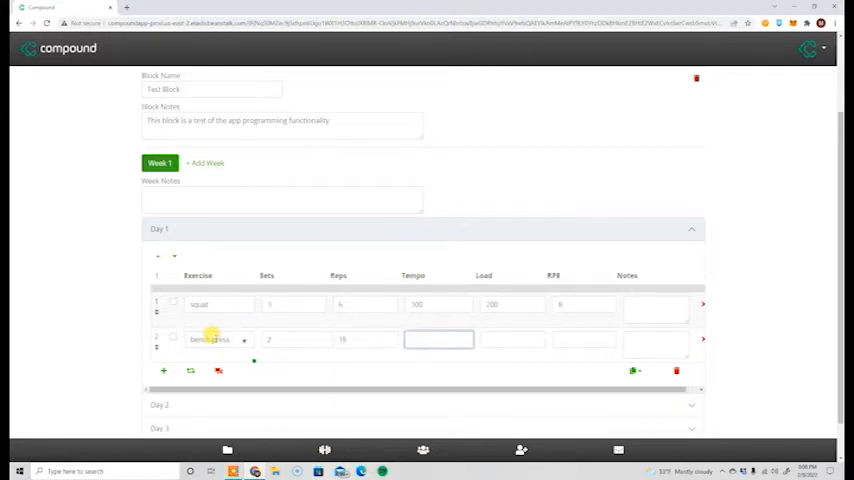
pyautogui.write('311')
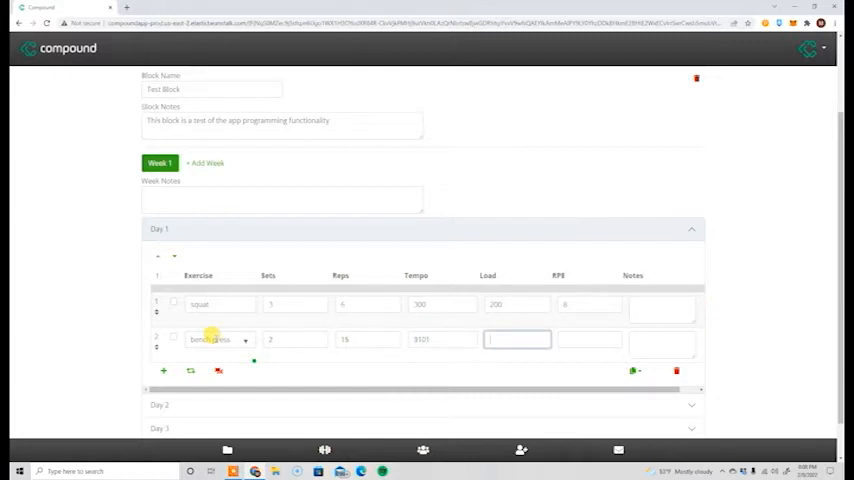
pyautogui.write('135')
pyautogui.click(589, 339)
pyautogui.write('9')
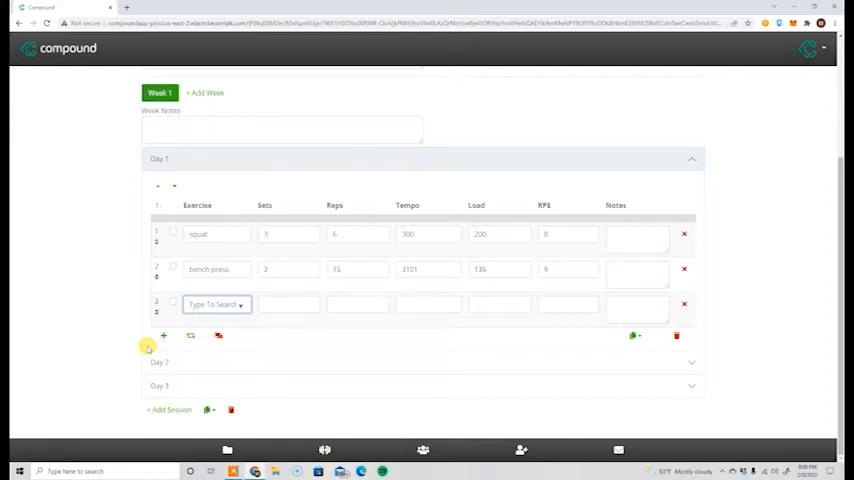
# Add goblet squats with 12 reps and a 'Work up to' note
pyautogui.write('goblet s')
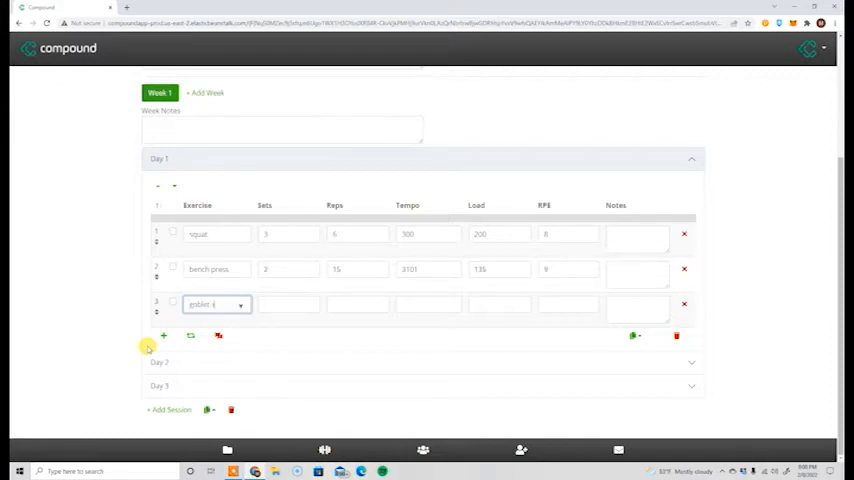
pyautogui.click(357, 304)
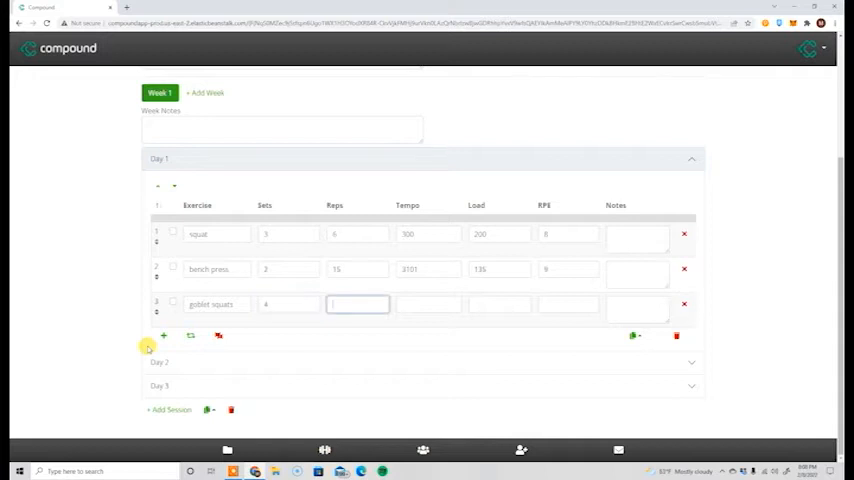
pyautogui.write('12')
pyautogui.click(554, 304)
pyautogui.write('9')
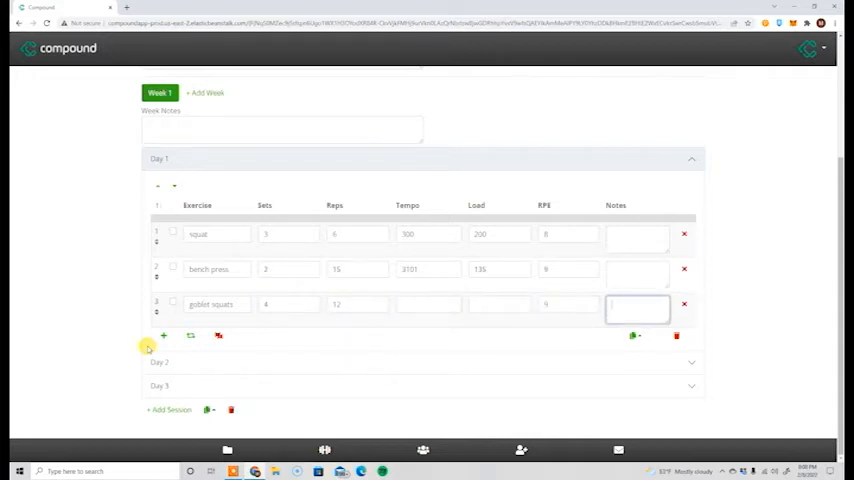
pyautogui.write('Work up to an RPE 9')
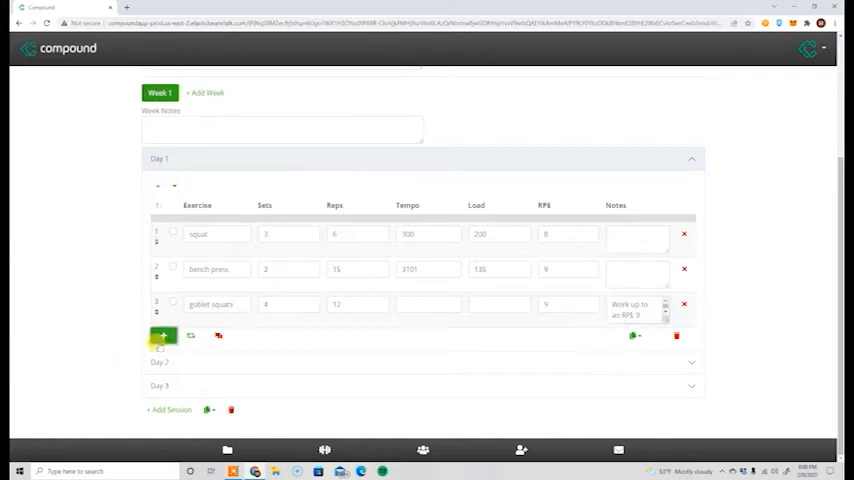
# Add an incline dumbbell press row, then return to the programs list
pyautogui.click(162, 335)
pyautogui.write('incline dumbb')
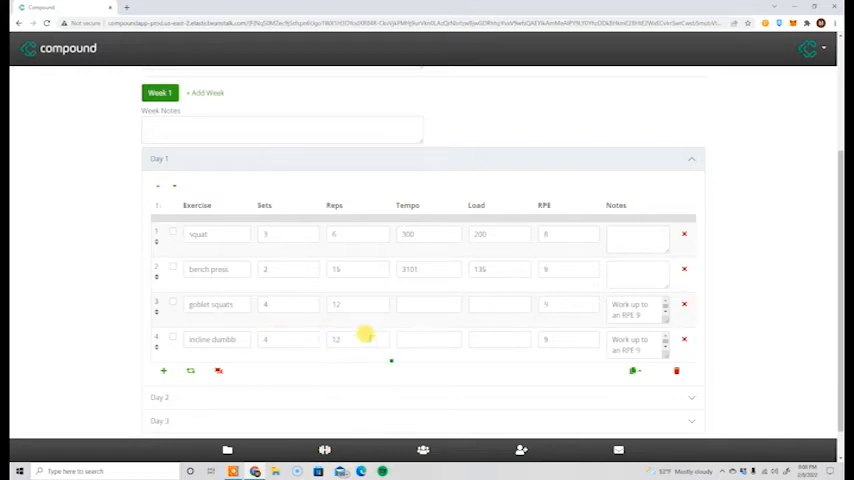
pyautogui.click(173, 302)
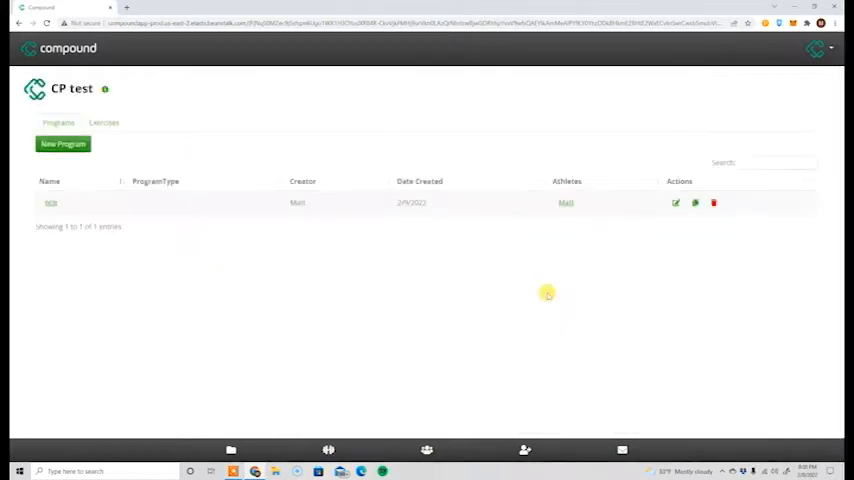
# Preview the test program as an athlete and start the Week 1 Day 1 session
pyautogui.click(51, 203)
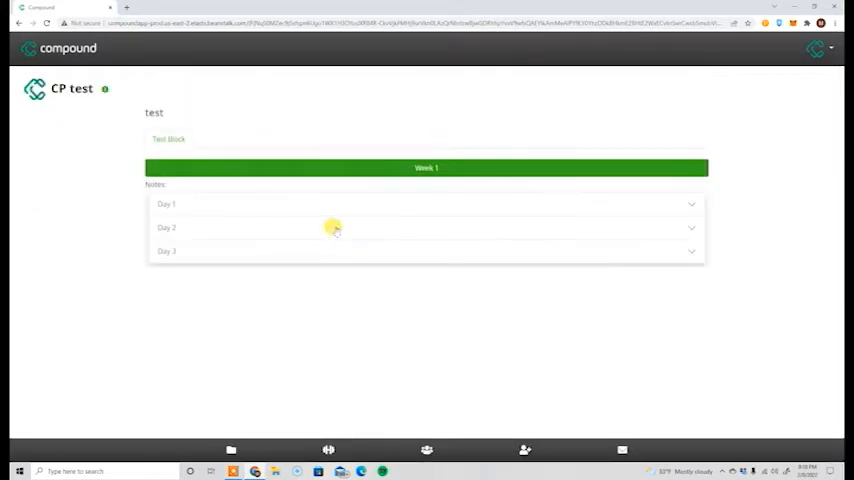
pyautogui.click(425, 204)
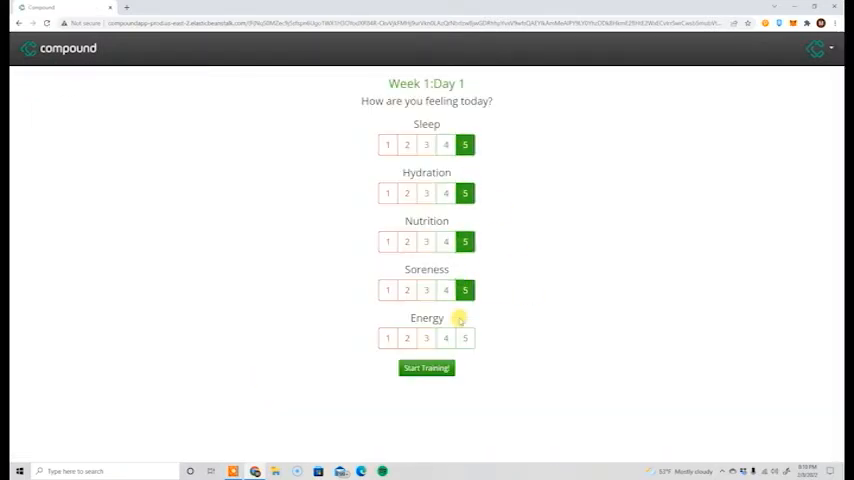
pyautogui.click(426, 367)
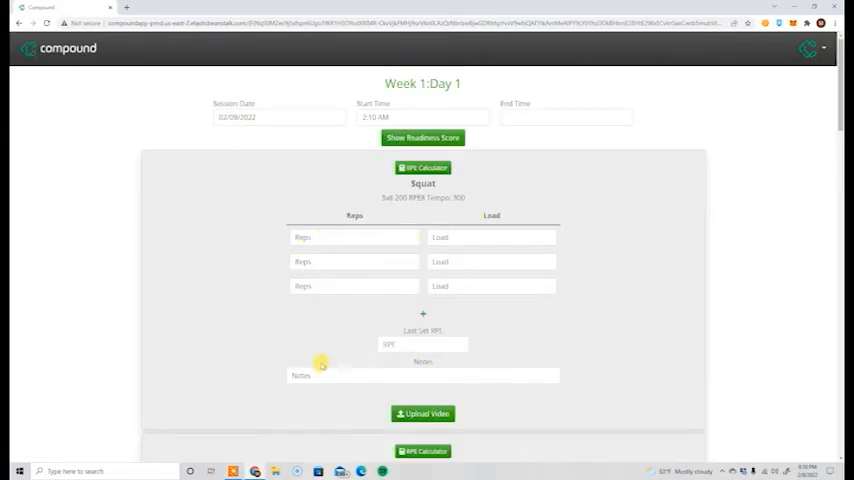
# Scroll through the Day 1 exercises and superset, then mark Training Complete
pyautogui.scroll(-3)
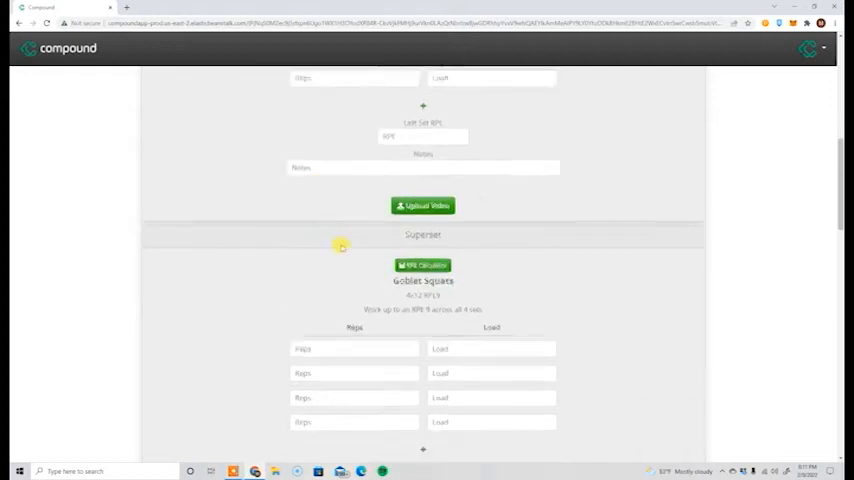
pyautogui.scroll(-3)
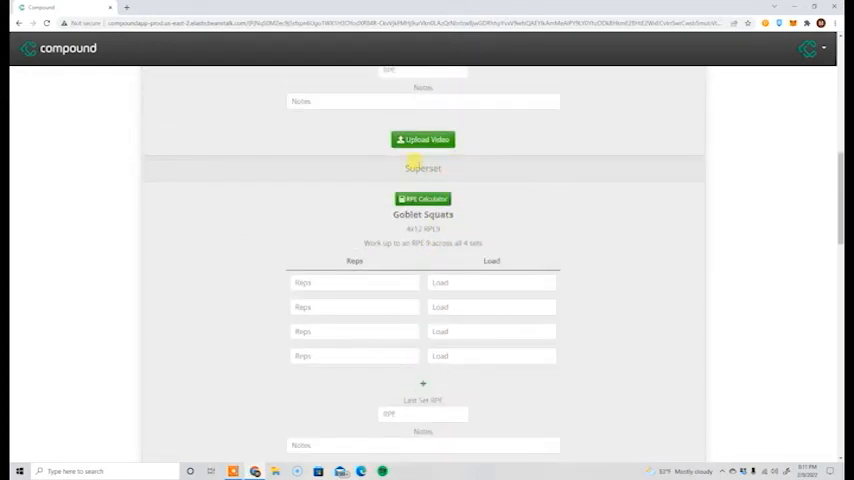
pyautogui.scroll(-3)
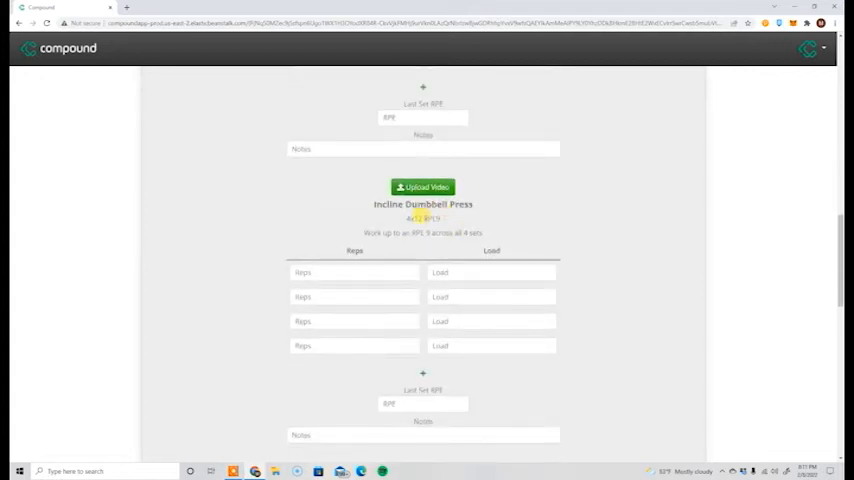
pyautogui.scroll(-3)
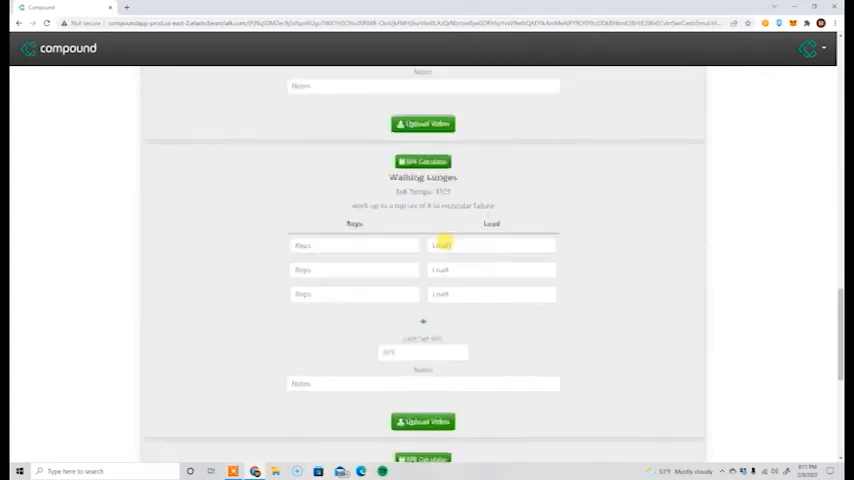
pyautogui.scroll(-3)
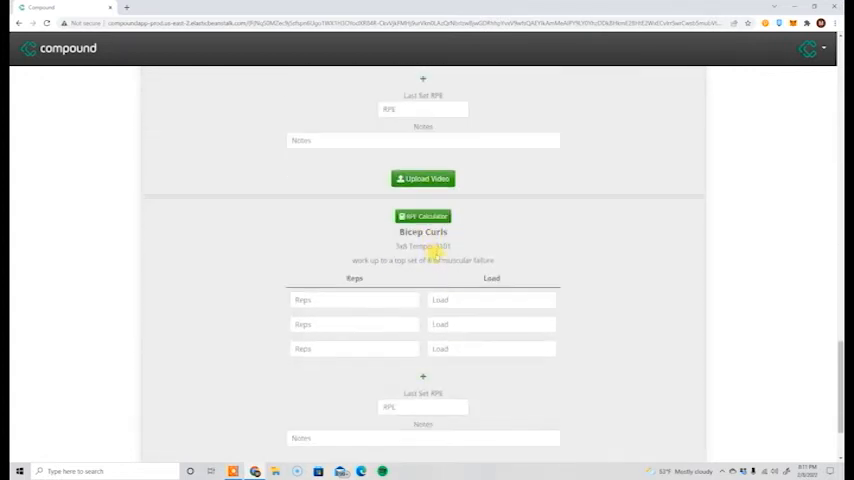
pyautogui.scroll(-3)
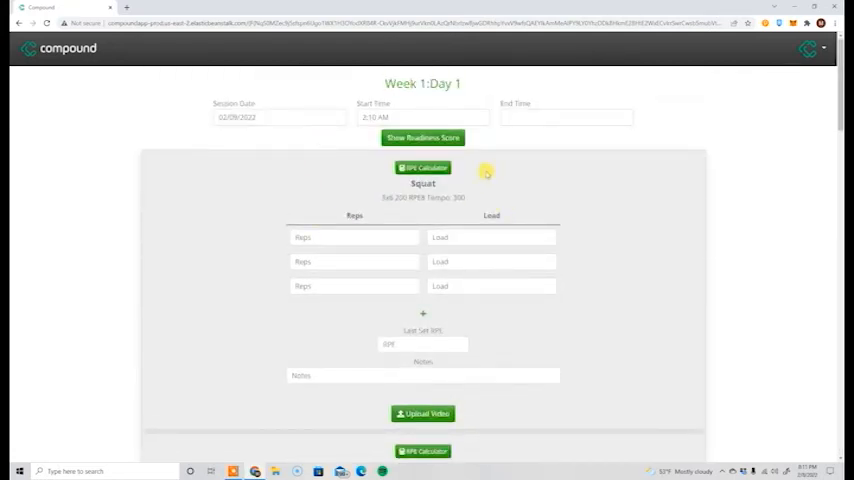
pyautogui.scroll(-3)
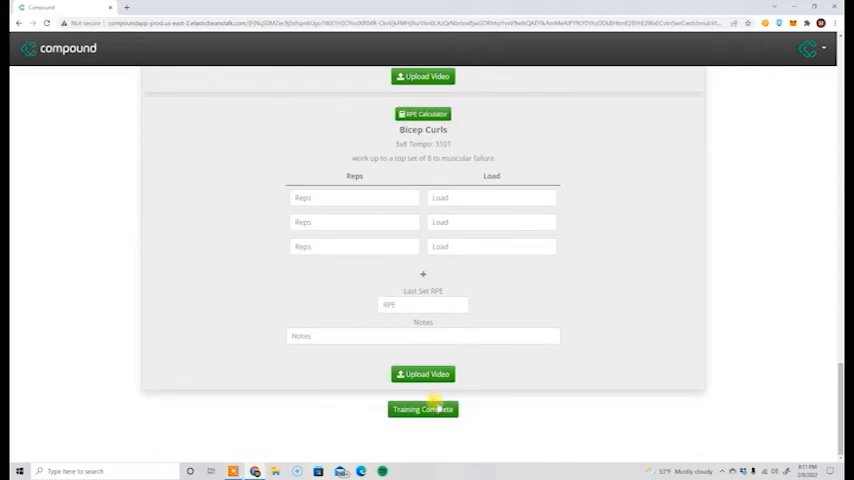
pyautogui.click(422, 409)
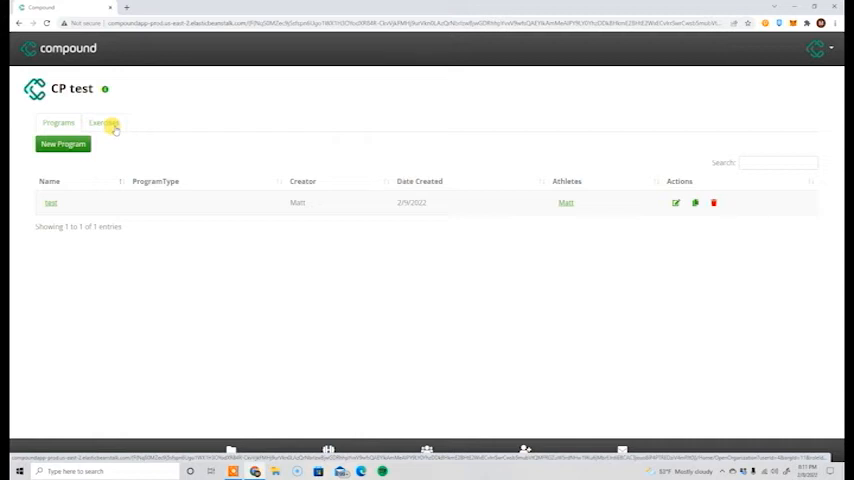
# Switch to the Exercises library, view the squat's edit form and close it unchanged
pyautogui.click(103, 122)
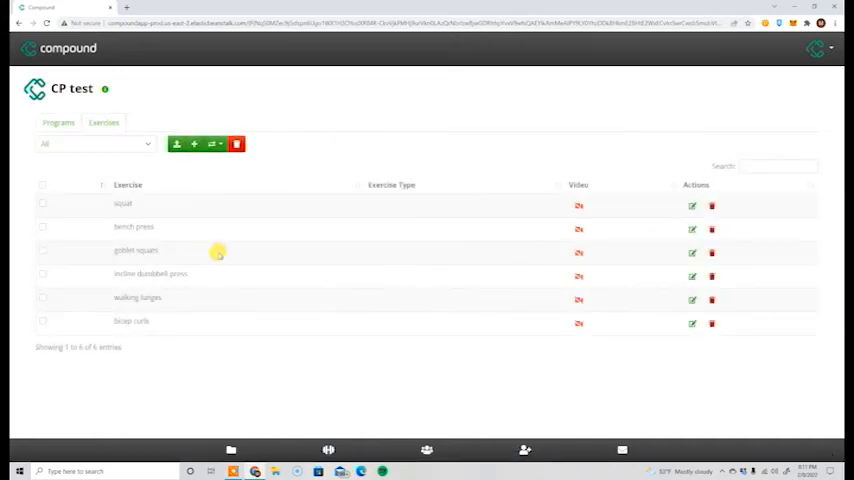
pyautogui.moveTo(637, 230)
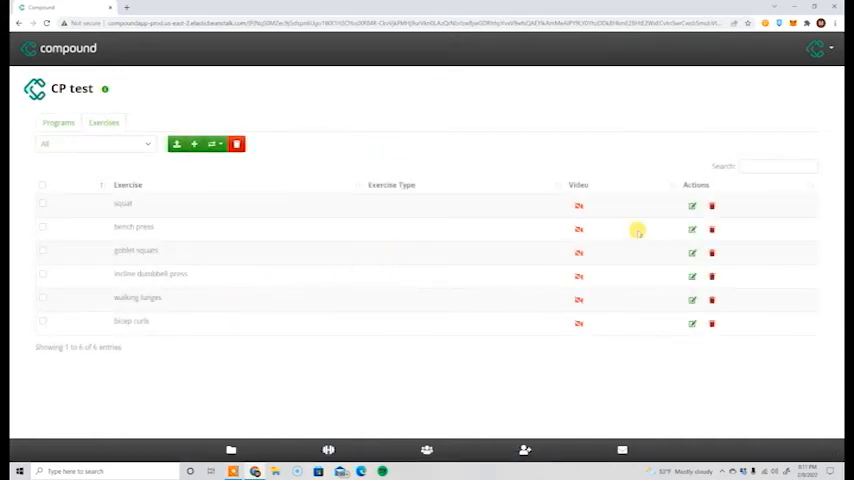
pyautogui.click(691, 206)
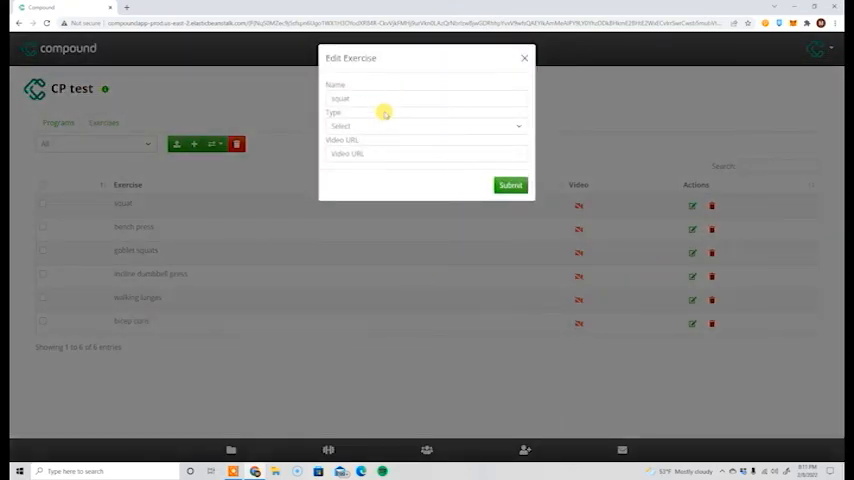
pyautogui.click(425, 126)
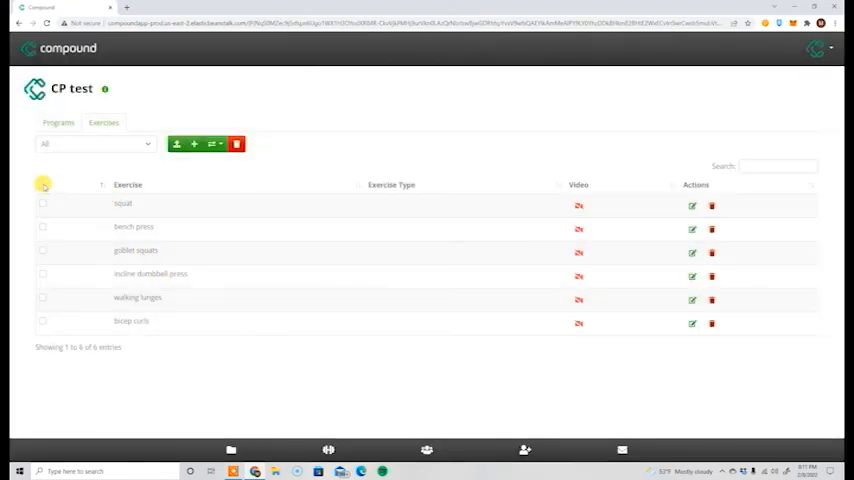
# Select all six exercises and run Delete Selected Exercises
pyautogui.click(43, 184)
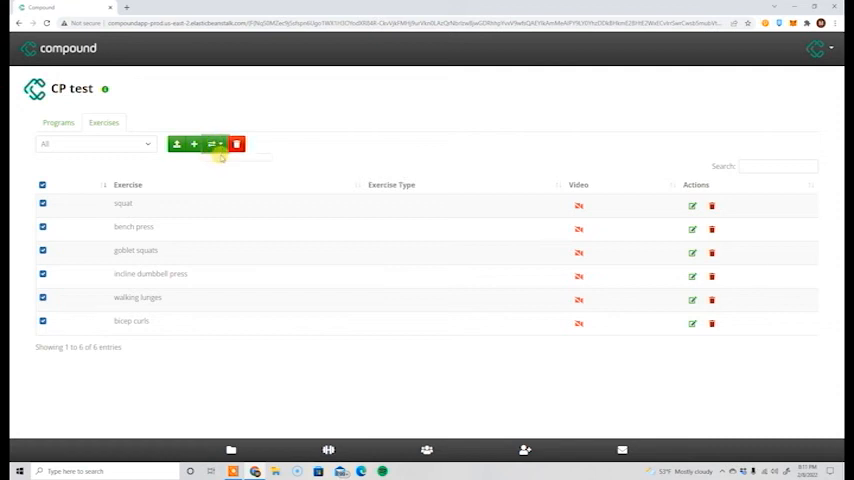
pyautogui.moveTo(668, 220)
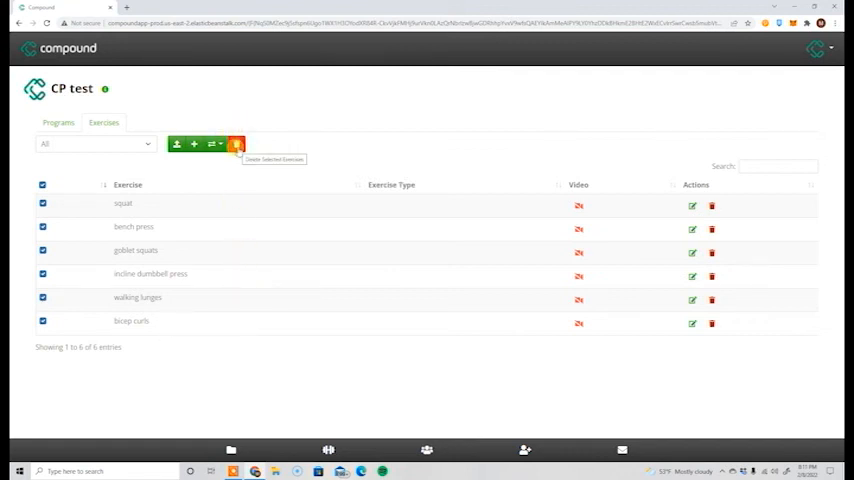
pyautogui.click(236, 144)
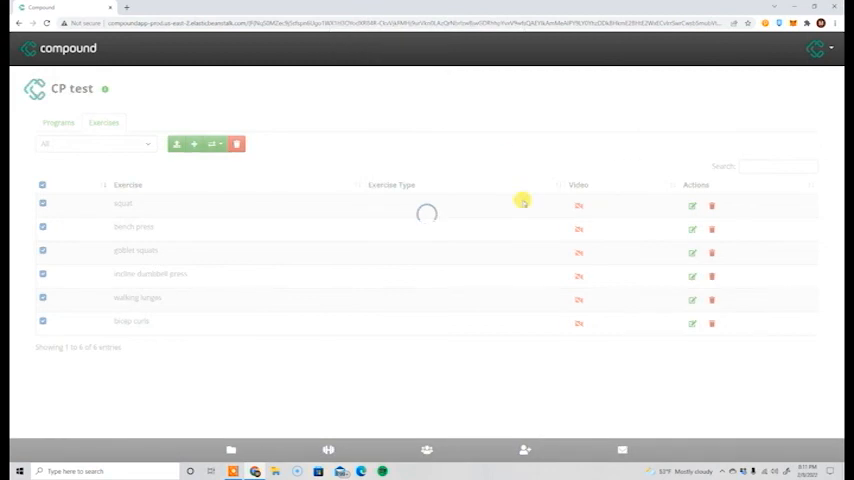